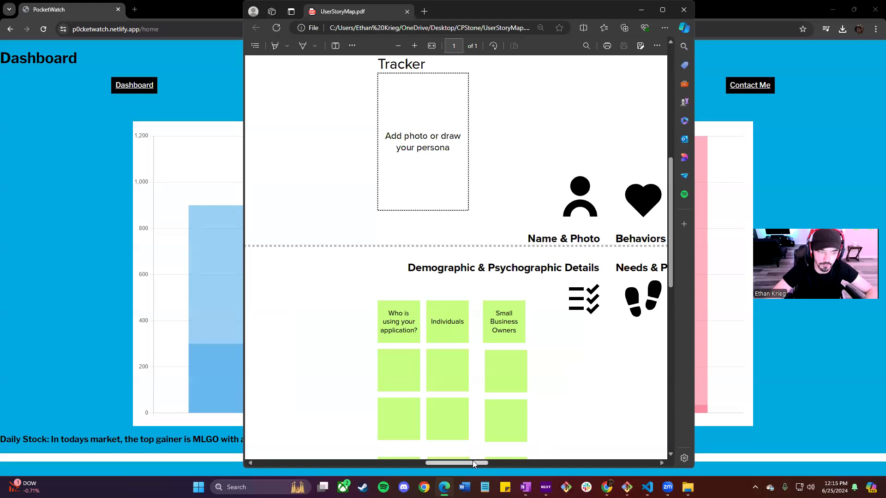
# Step: Browse the user story map, then view the SWOT analysis image and close it
pyautogui.hscroll(3)
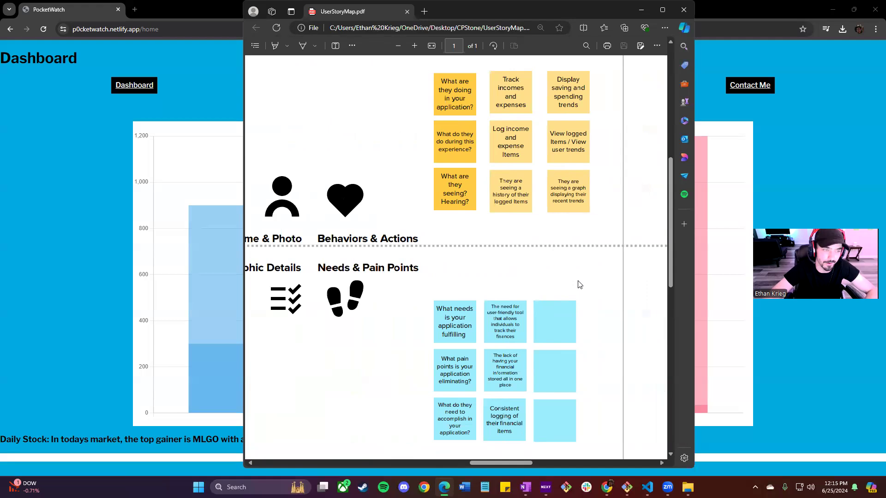
pyautogui.moveTo(537, 249)
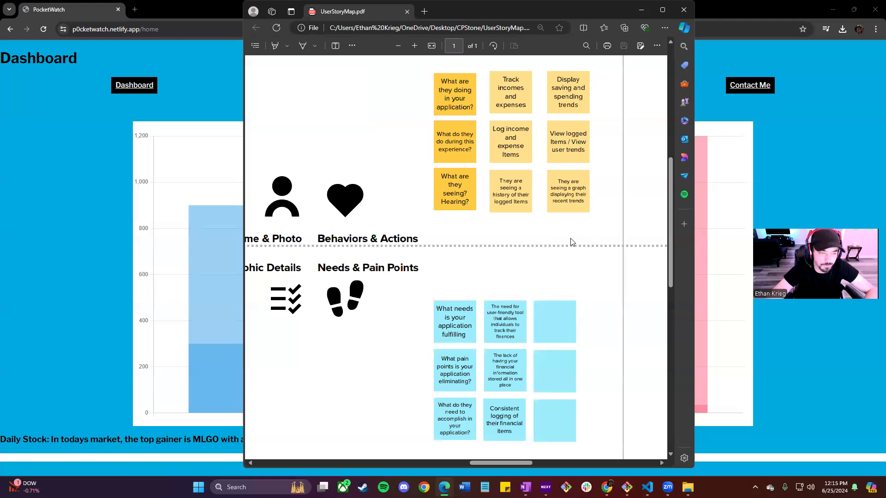
pyautogui.scroll(-3)
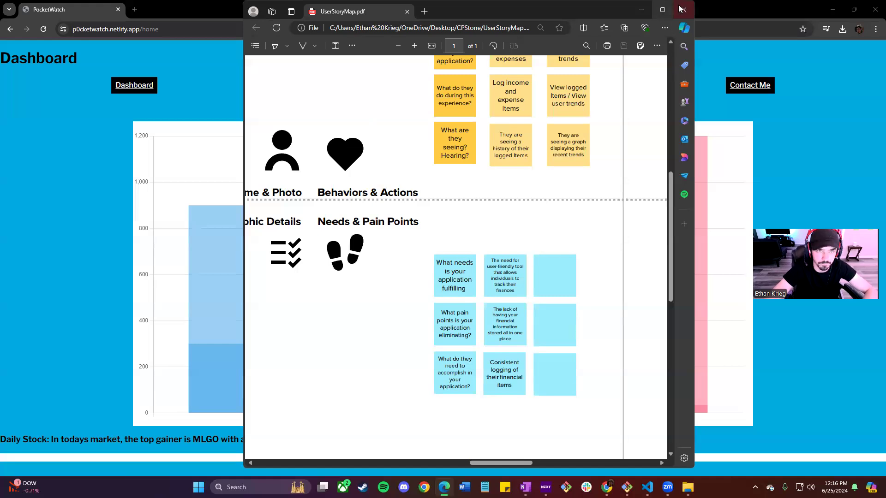
pyautogui.click(682, 9)
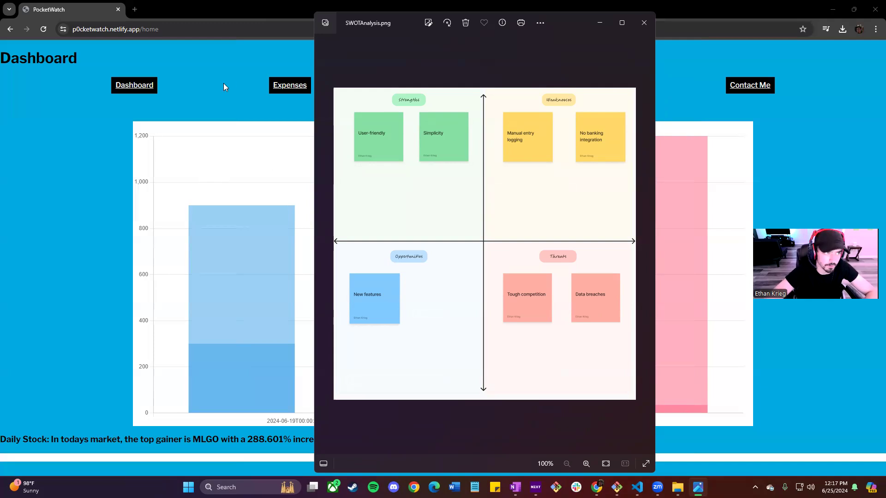
pyautogui.moveTo(67, 222)
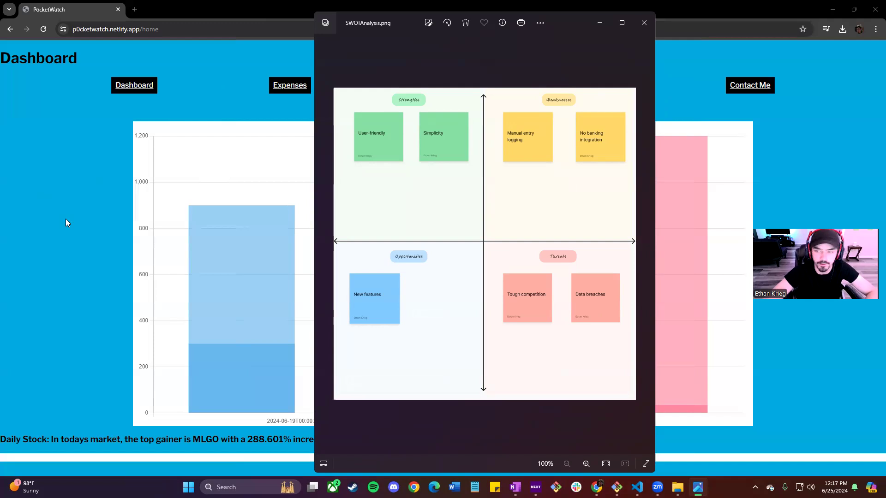
pyautogui.moveTo(798, 154)
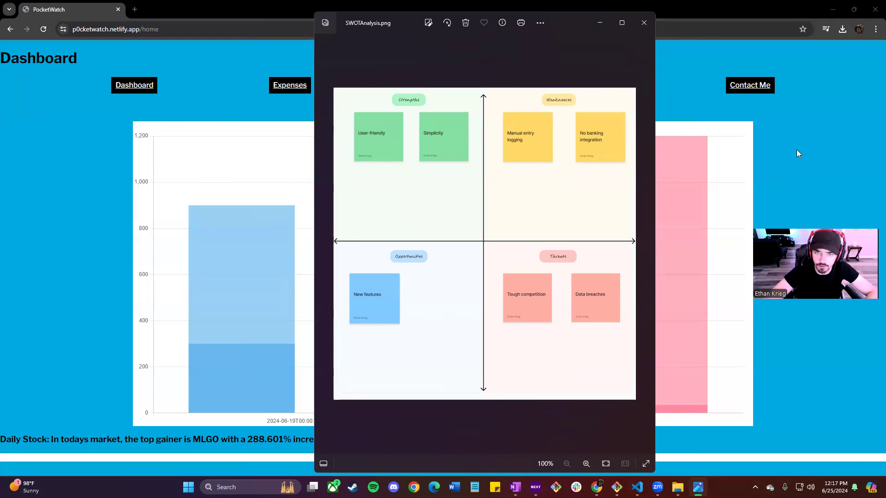
pyautogui.moveTo(790, 165)
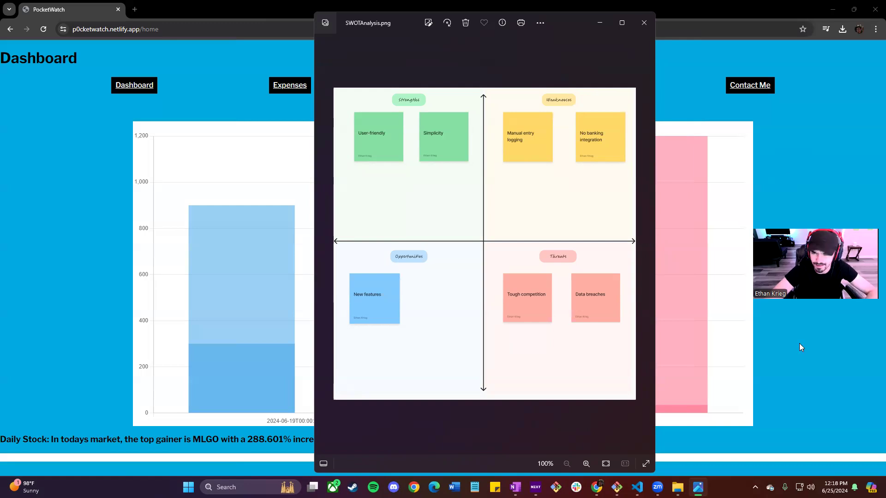
pyautogui.moveTo(788, 335)
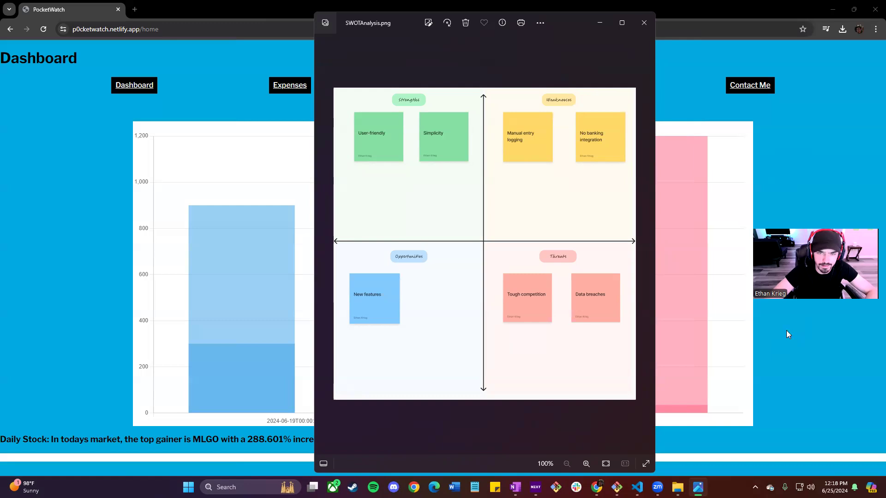
pyautogui.moveTo(766, 320)
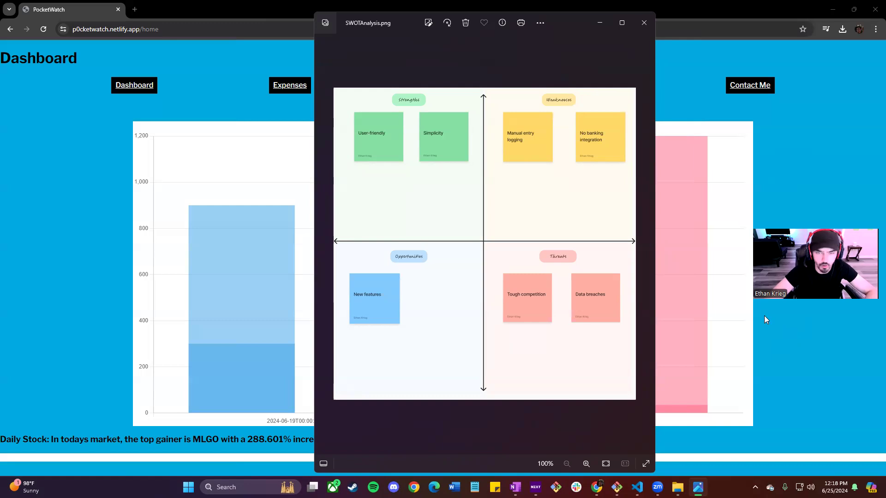
pyautogui.moveTo(770, 407)
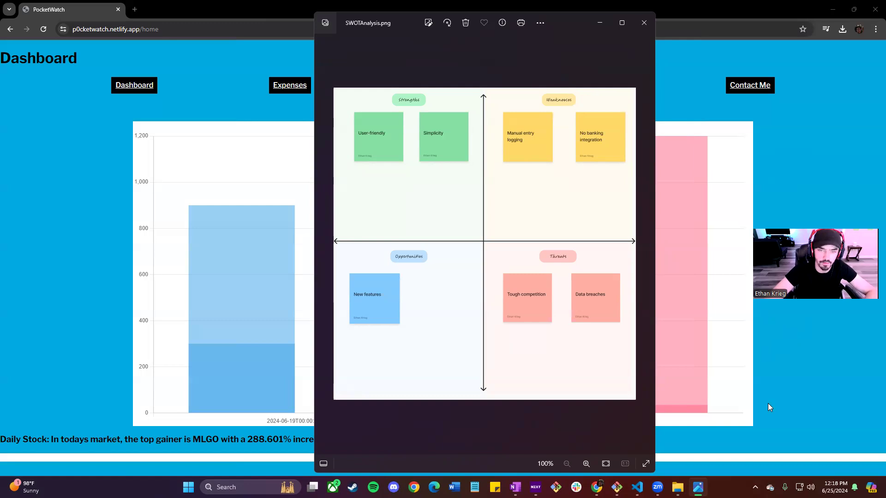
pyautogui.moveTo(777, 396)
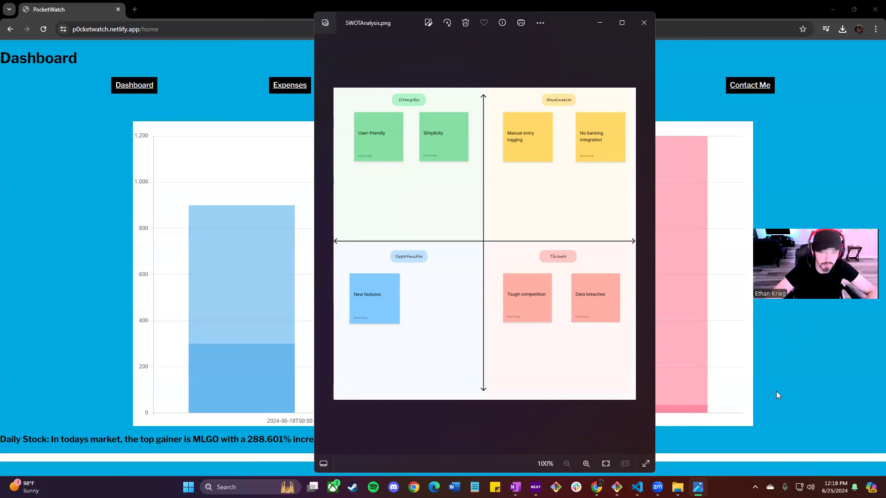
pyautogui.moveTo(783, 375)
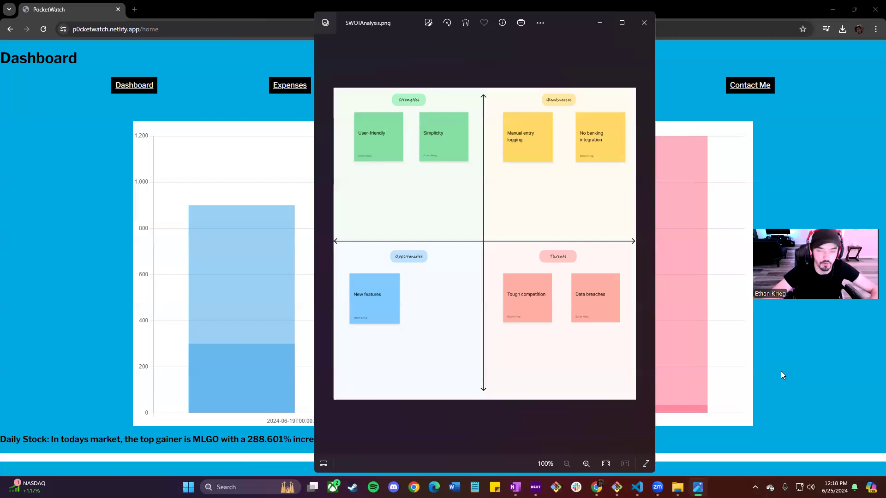
pyautogui.moveTo(694, 295)
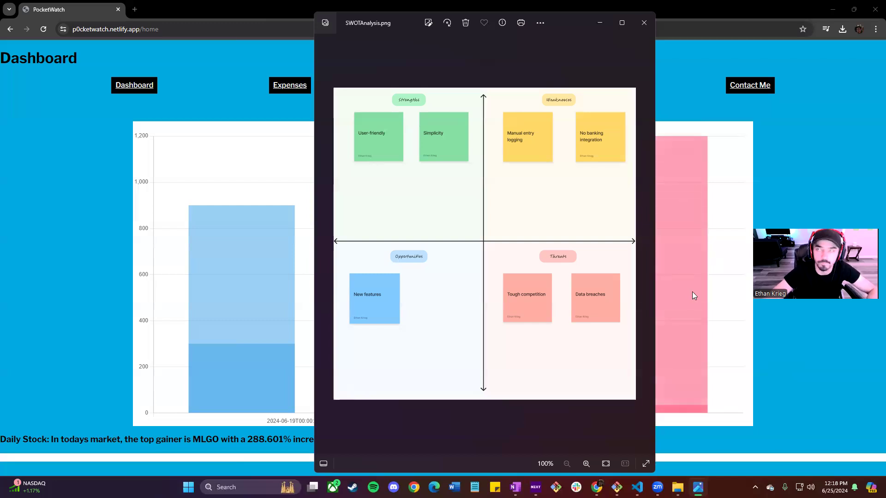
pyautogui.click(643, 23)
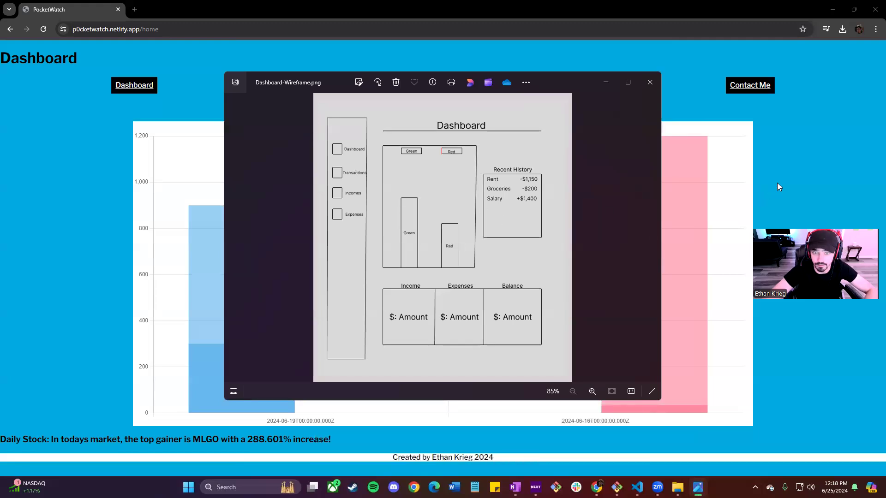
pyautogui.moveTo(486, 327)
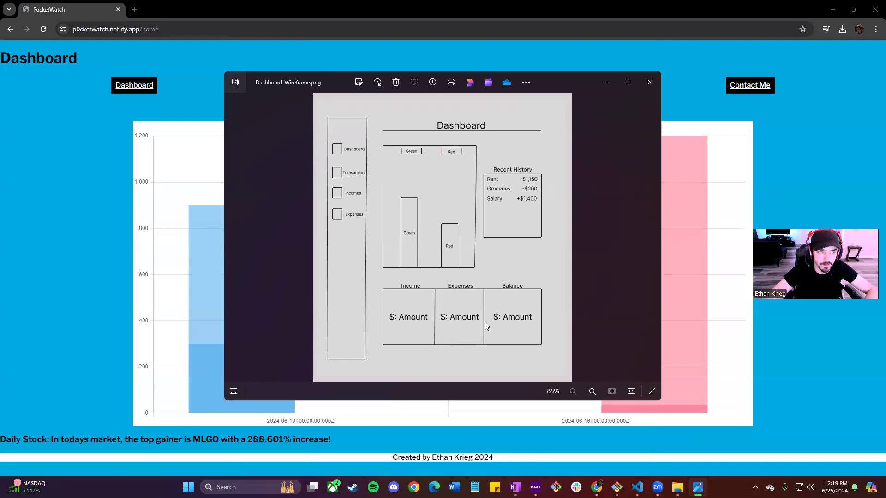
pyautogui.moveTo(496, 319)
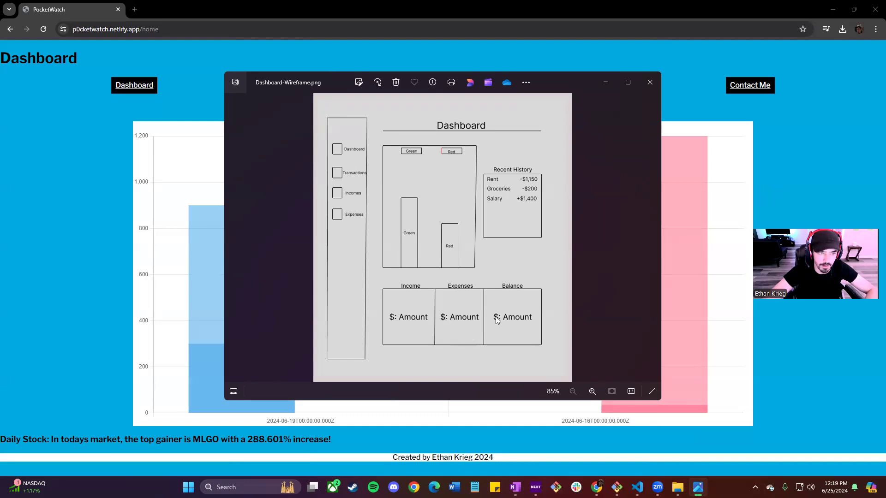
pyautogui.moveTo(500, 314)
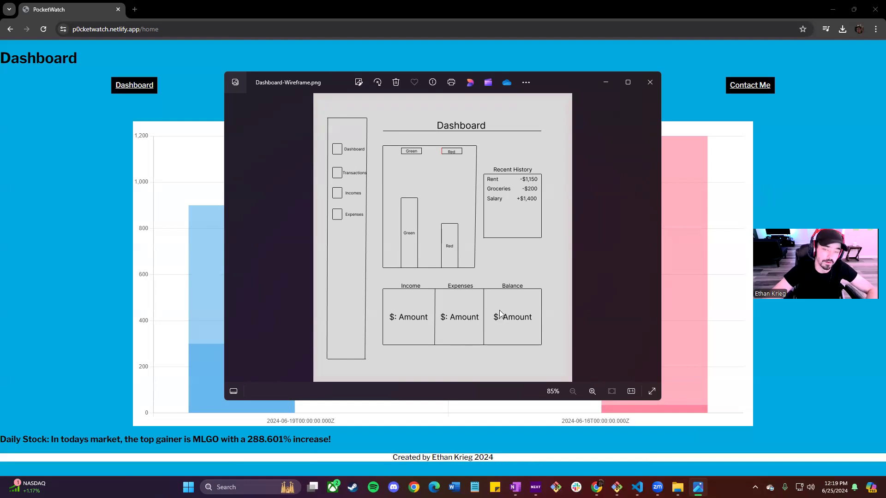
pyautogui.moveTo(539, 294)
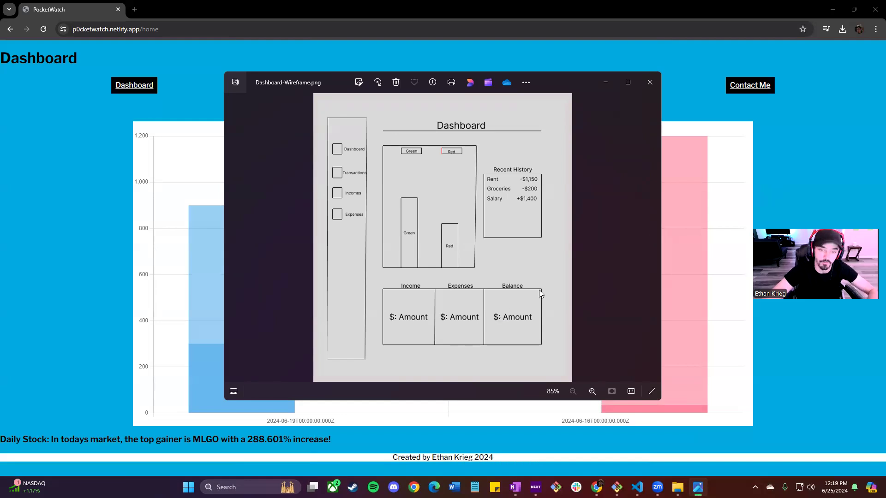
# Step: Advance to the Transactions wireframe, then close the Photos viewer
pyautogui.click(653, 238)
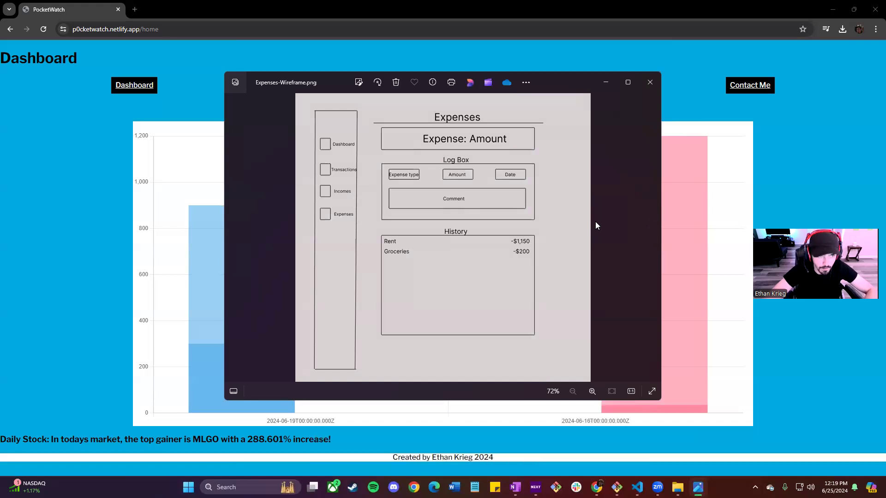
pyautogui.moveTo(440, 191)
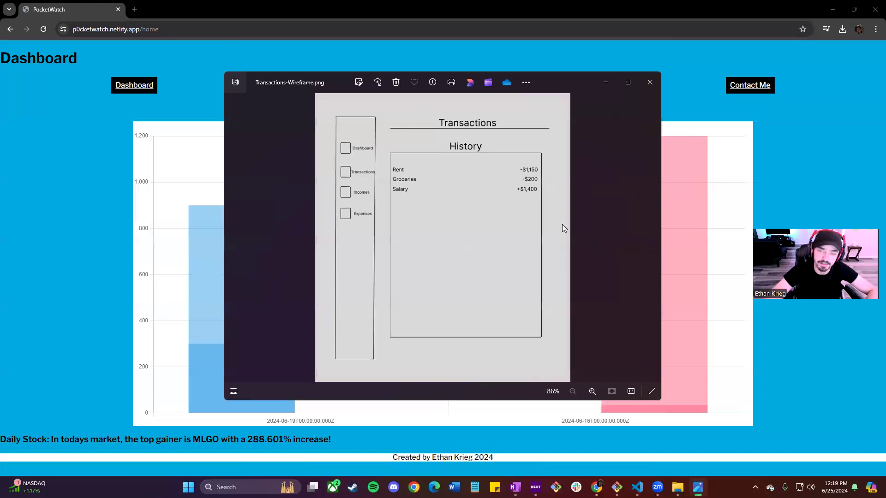
pyautogui.moveTo(563, 238)
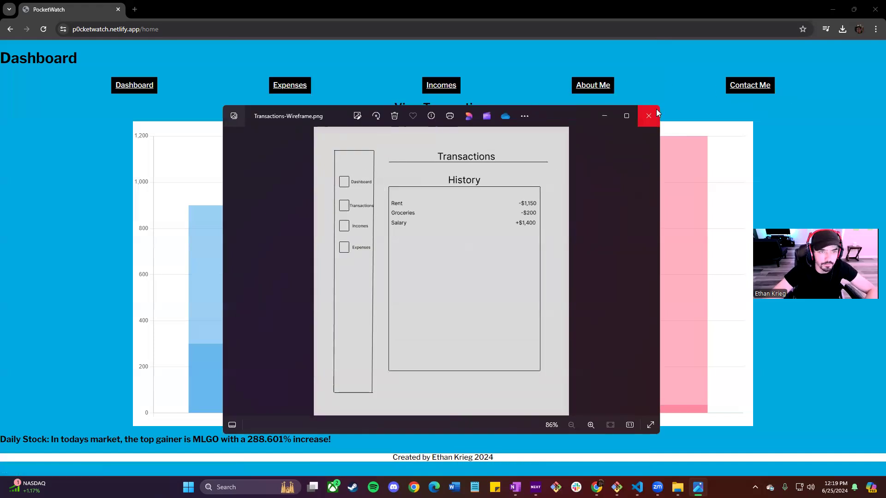
pyautogui.click(648, 116)
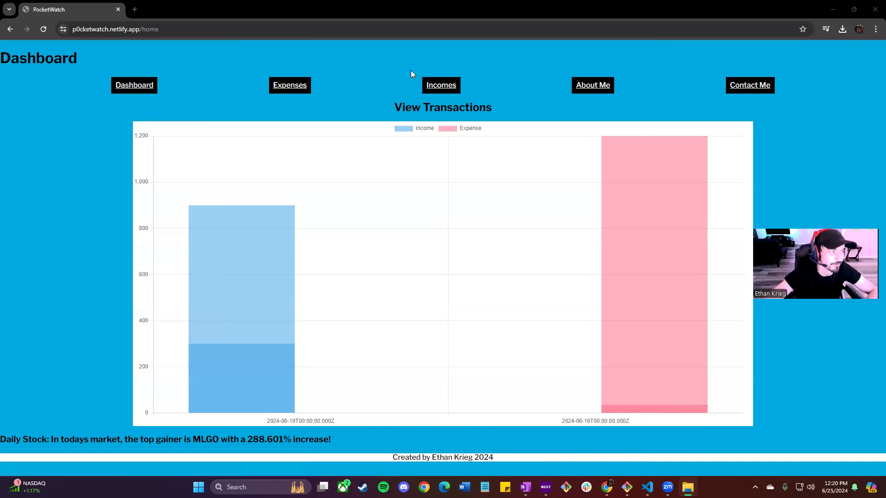
pyautogui.moveTo(411, 176)
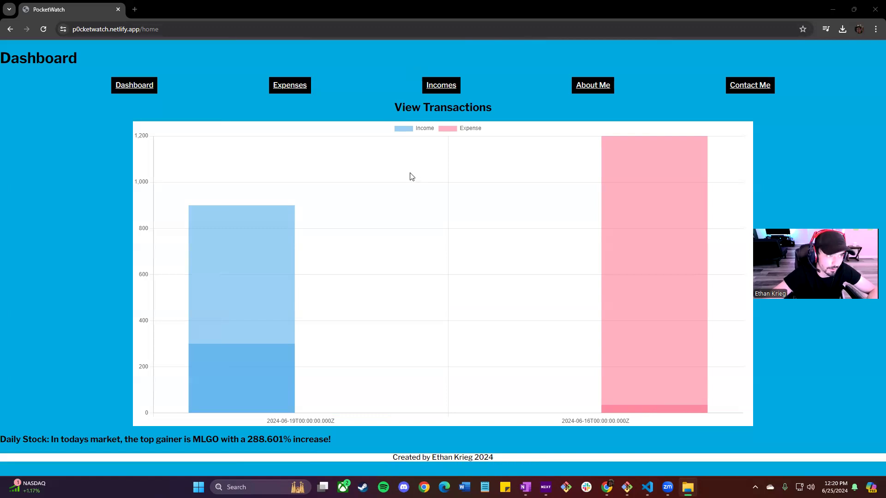
pyautogui.moveTo(412, 136)
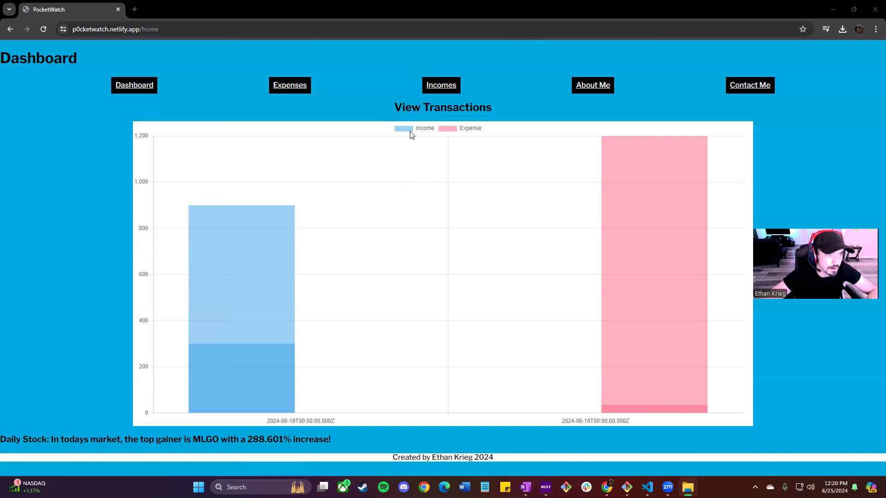
pyautogui.moveTo(372, 227)
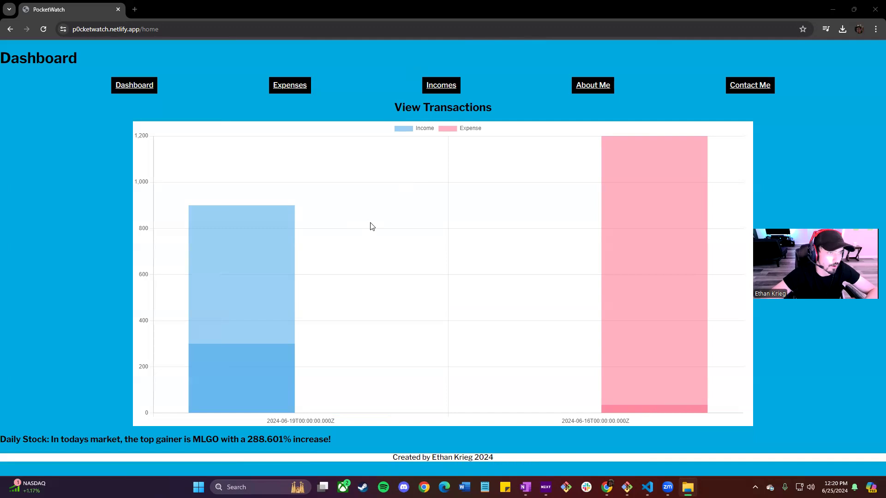
pyautogui.moveTo(467, 197)
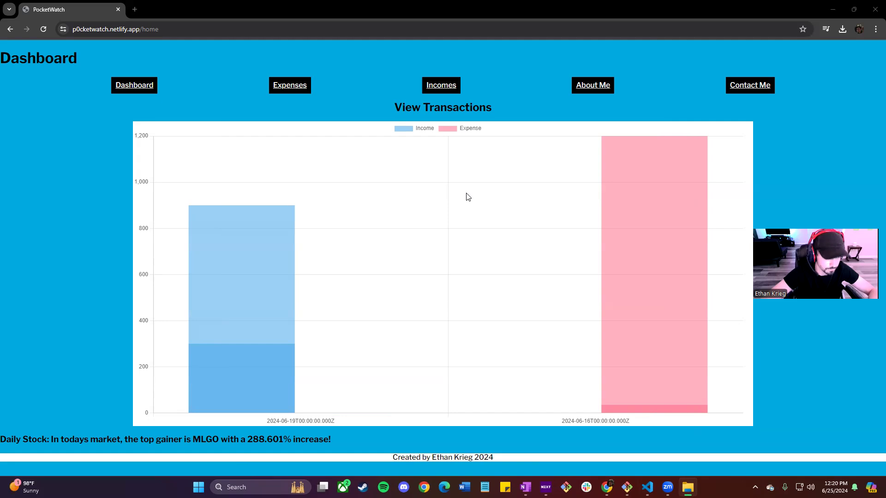
pyautogui.moveTo(259, 228)
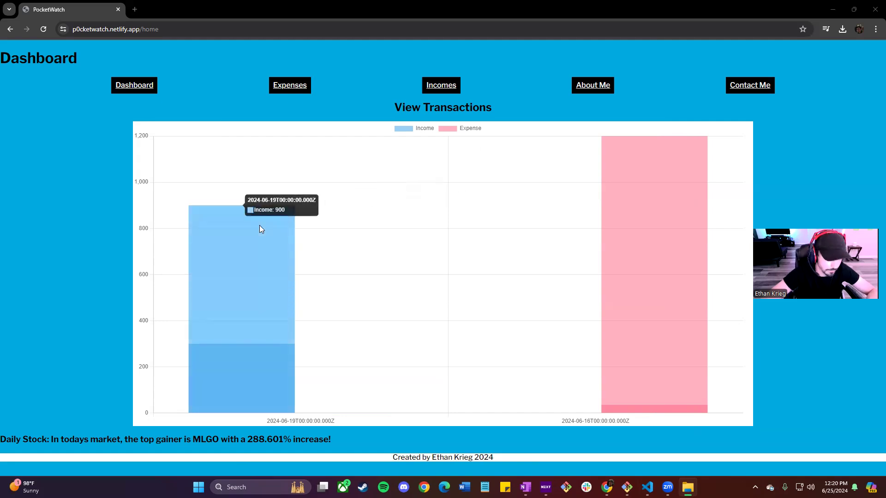
pyautogui.moveTo(264, 217)
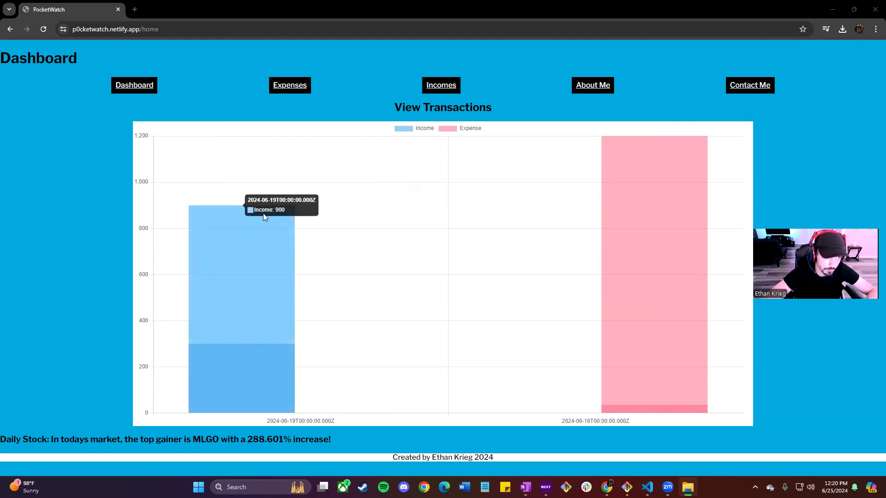
pyautogui.moveTo(242, 370)
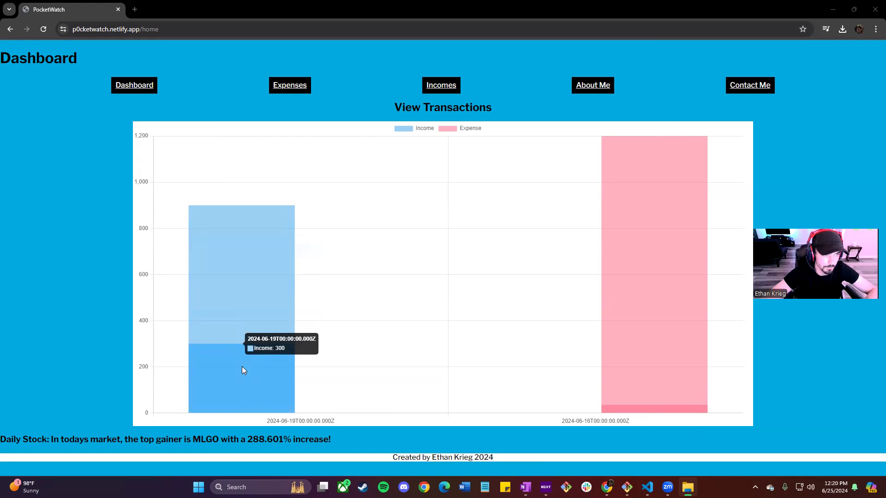
pyautogui.click(404, 128)
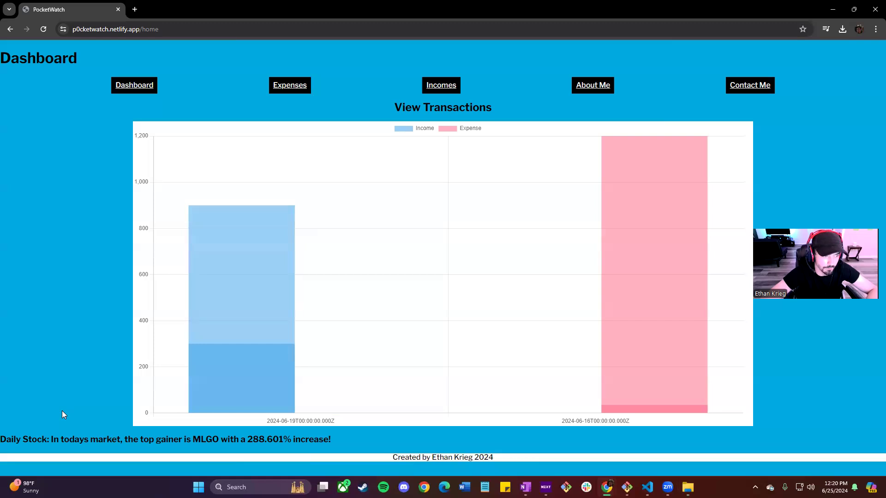
pyautogui.moveTo(70, 407)
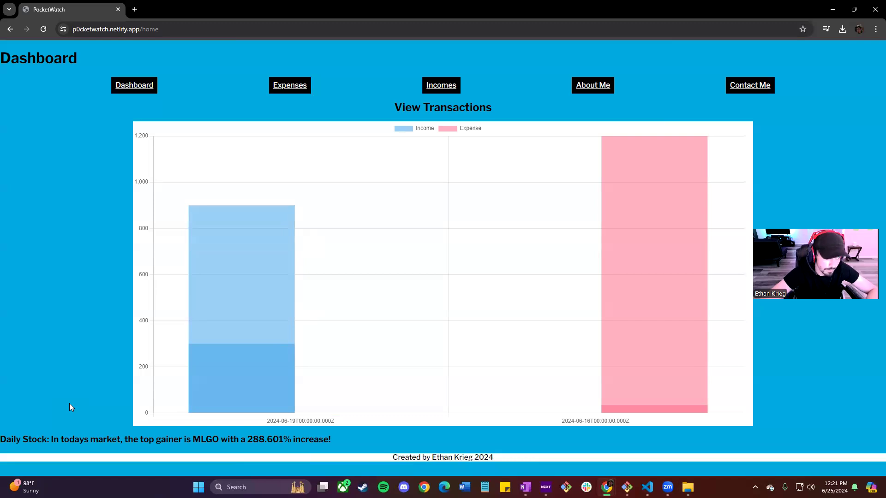
pyautogui.moveTo(83, 436)
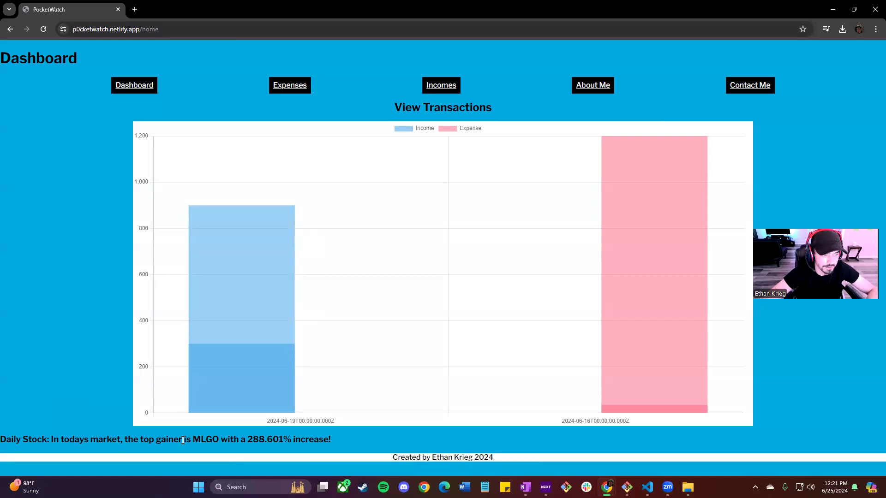
pyautogui.moveTo(447, 292)
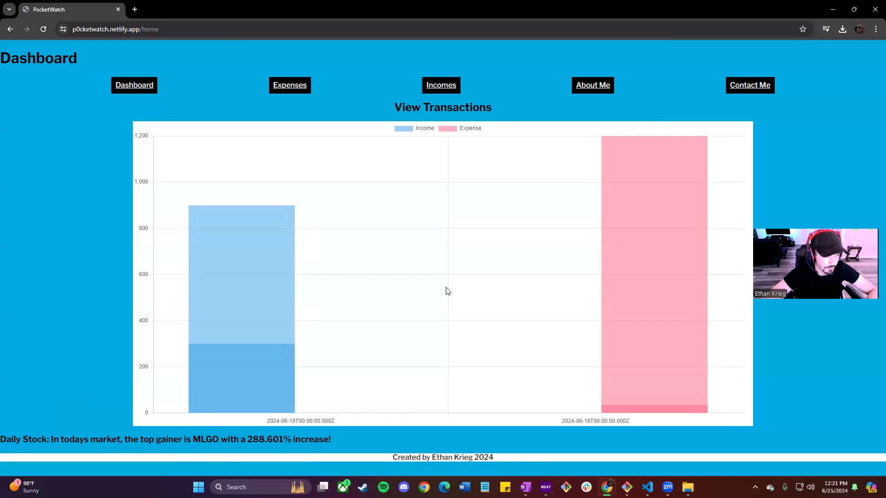
pyautogui.moveTo(290, 85)
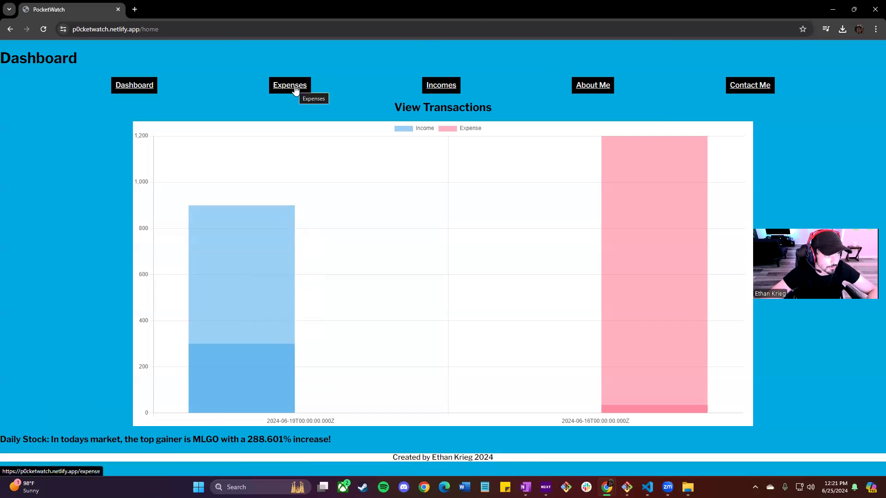
# Step: Submit a 'Test' expense of 500 dated 2024-06-25 with description Test
pyautogui.click(290, 85)
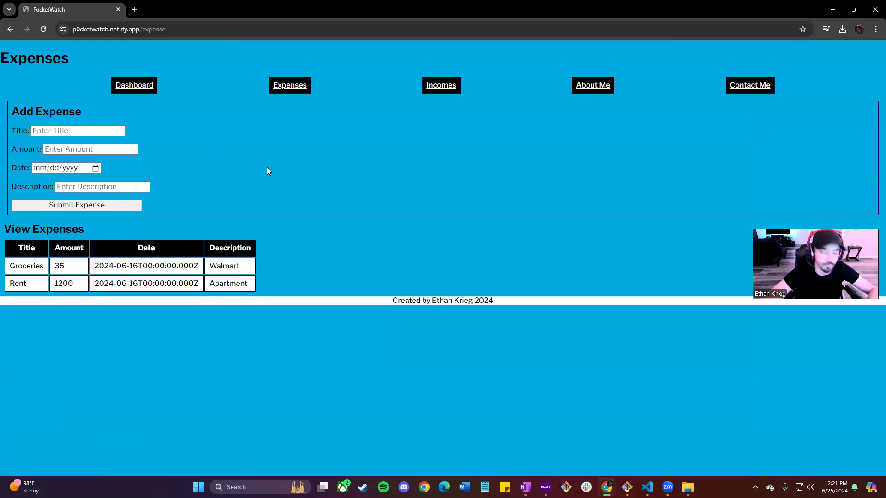
pyautogui.moveTo(96, 254)
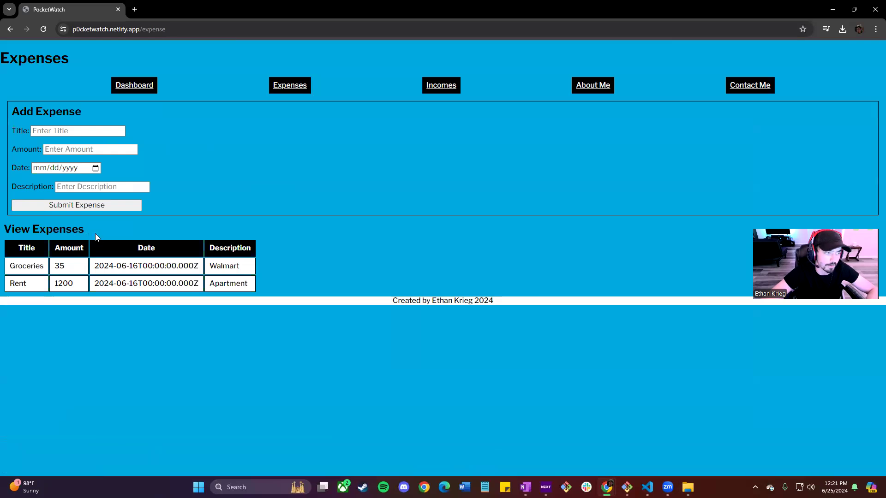
pyautogui.moveTo(98, 238)
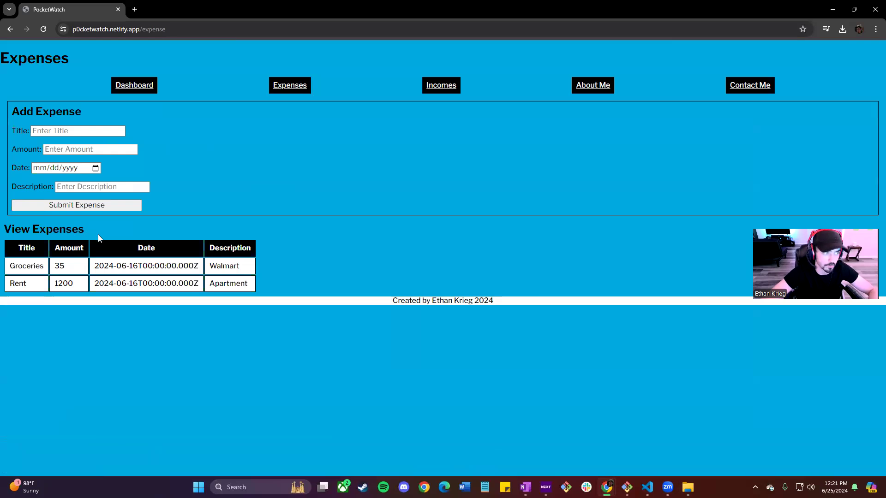
pyautogui.click(78, 131)
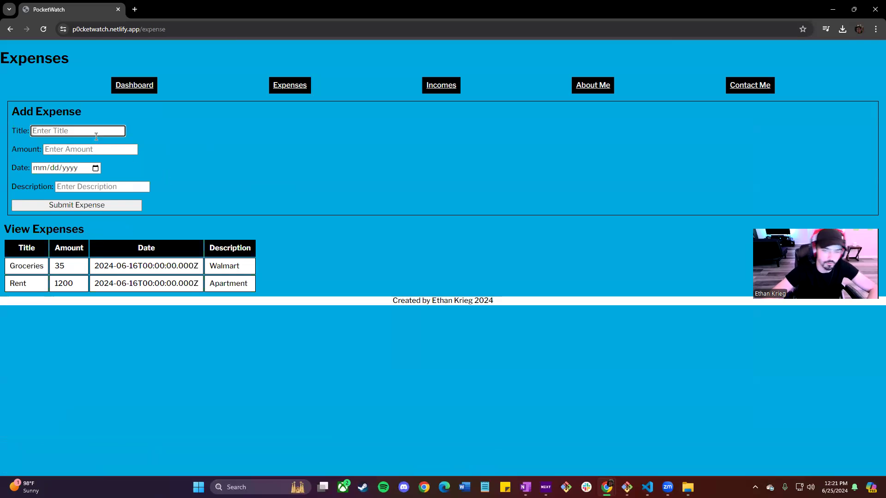
pyautogui.write('Test')
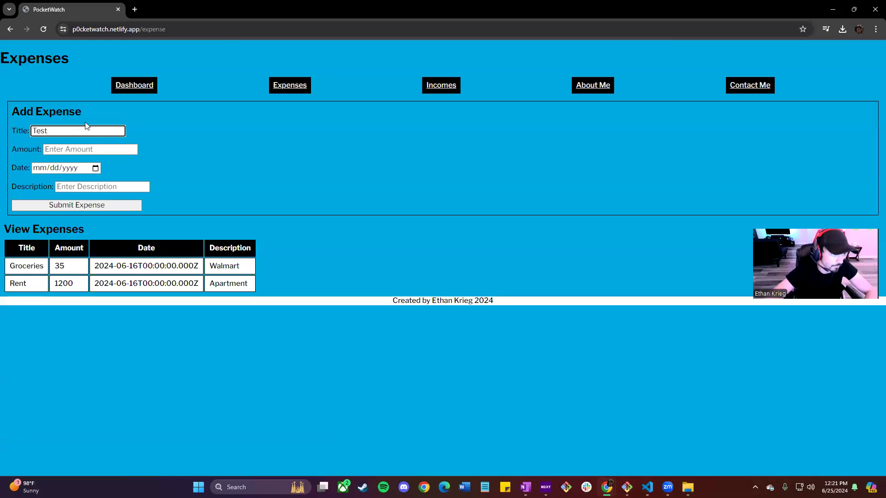
pyautogui.write('500')
pyautogui.click(66, 168)
pyautogui.write('06/25/2024')
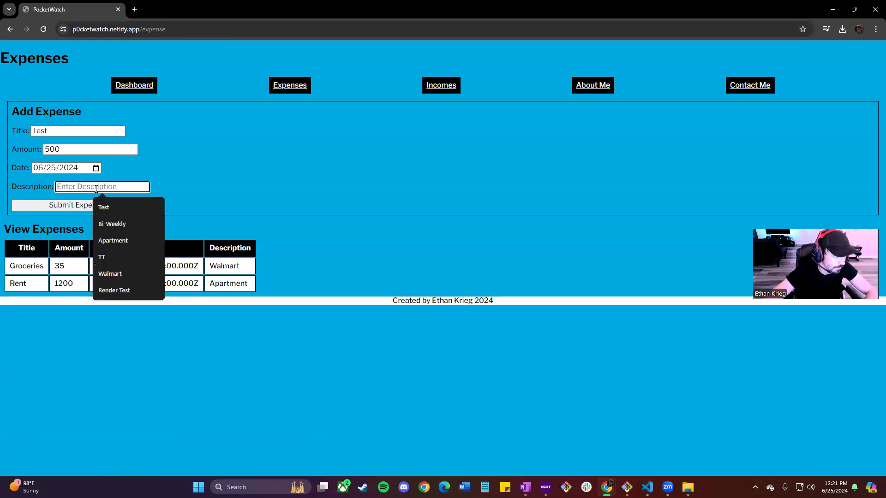
pyautogui.click(103, 207)
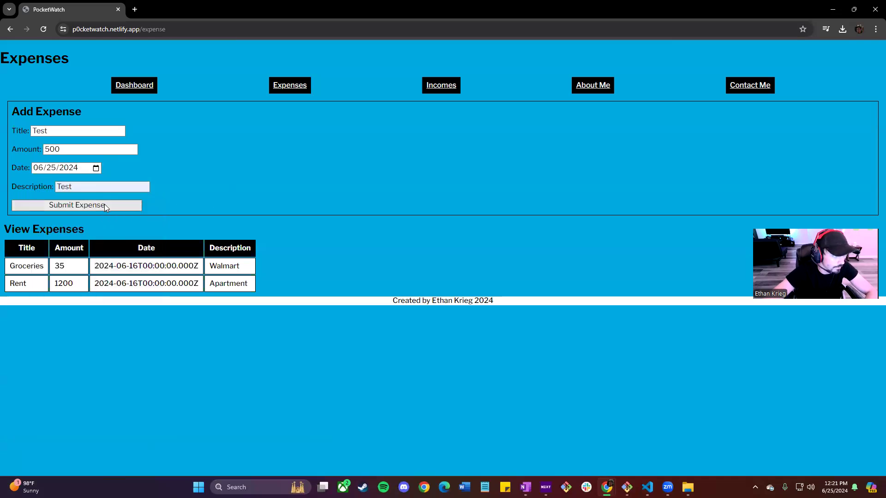
pyautogui.click(76, 205)
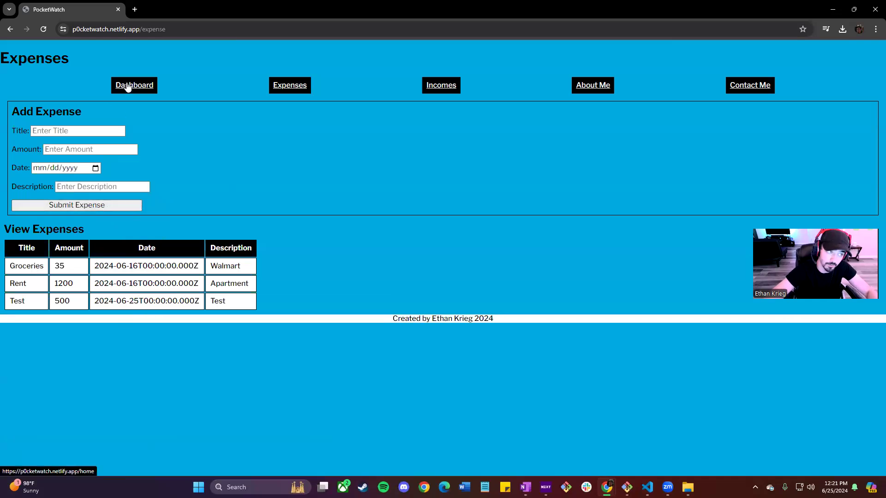
# Step: Check the new 500 expense bar on the dashboard chart, then go to Incomes
pyautogui.click(134, 86)
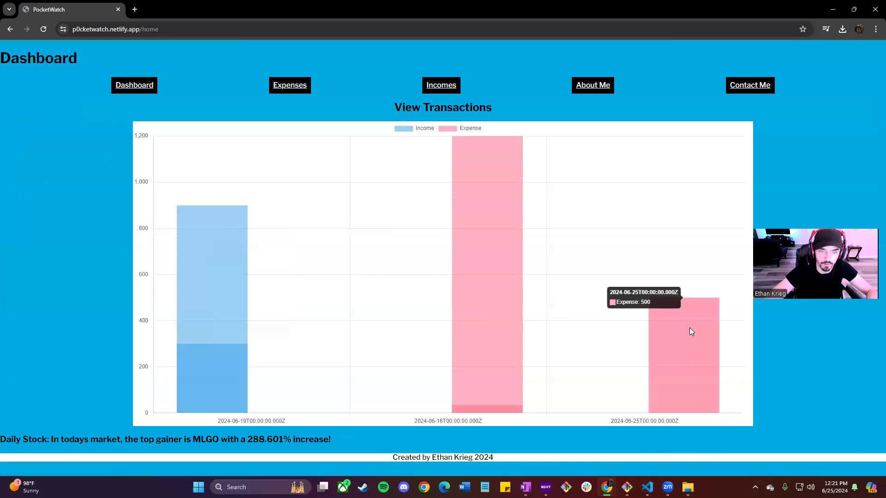
pyautogui.moveTo(684, 328)
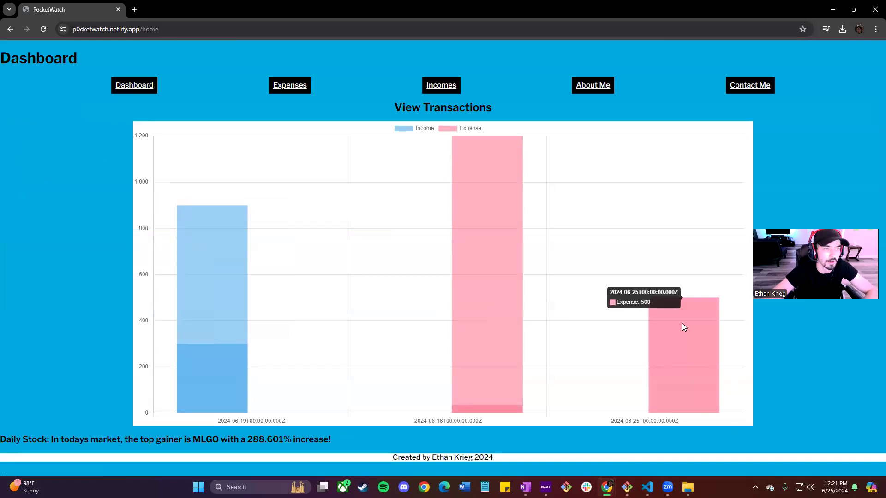
pyautogui.click(441, 85)
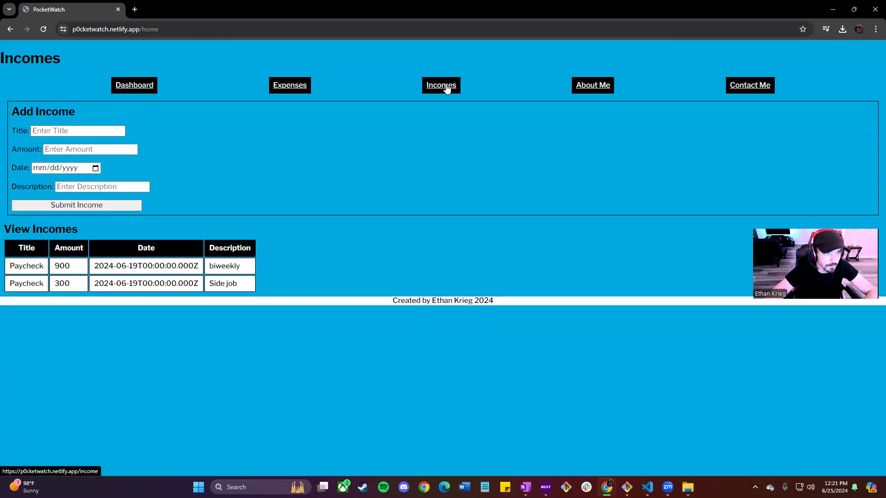
pyautogui.click(441, 85)
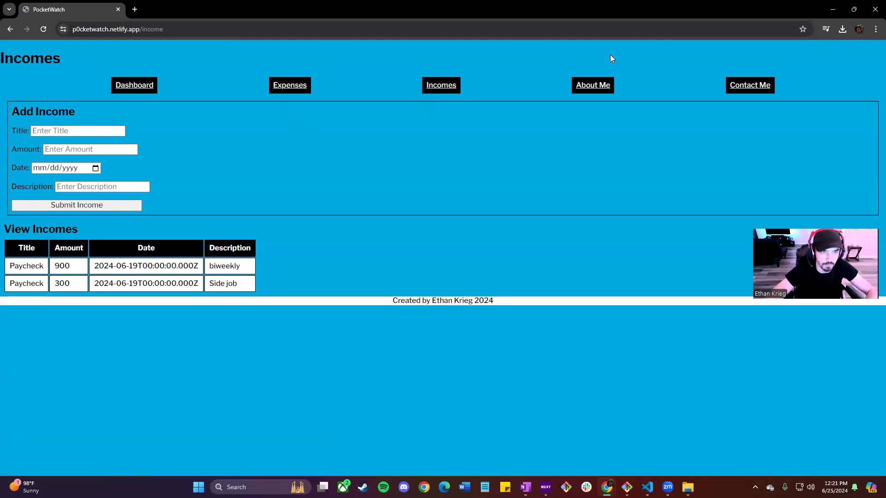
pyautogui.click(592, 85)
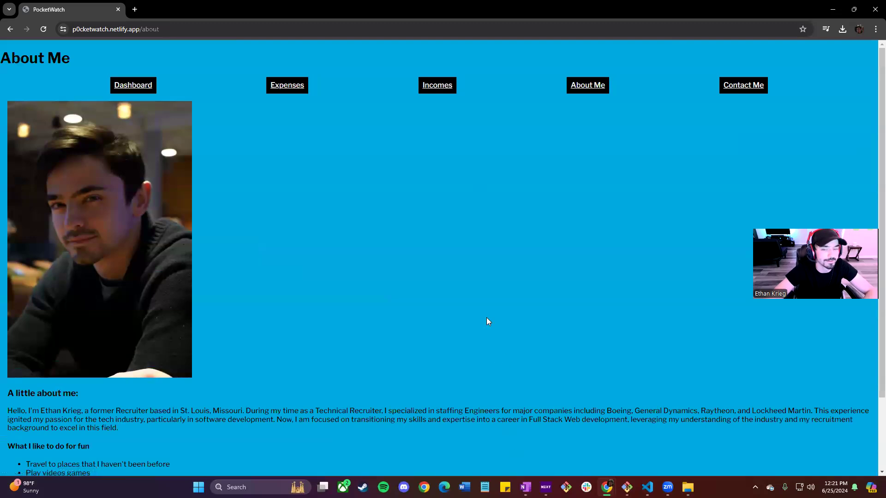
pyautogui.scroll(-3)
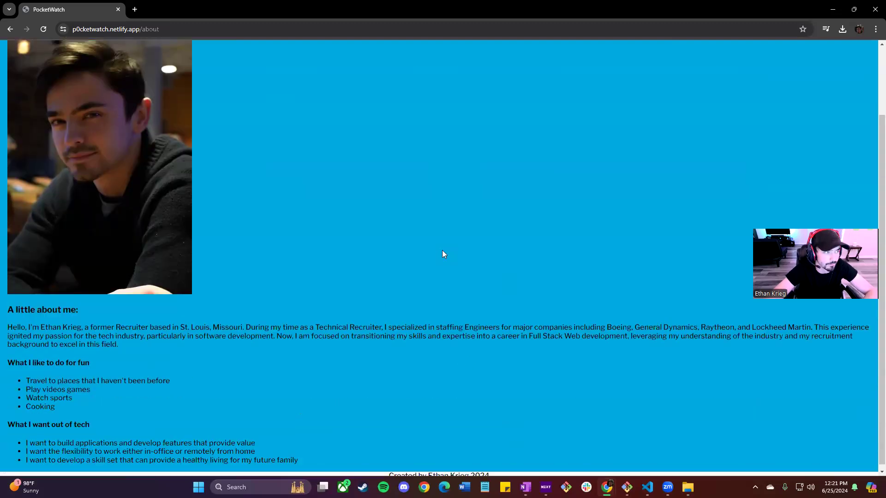
pyautogui.scroll(-3)
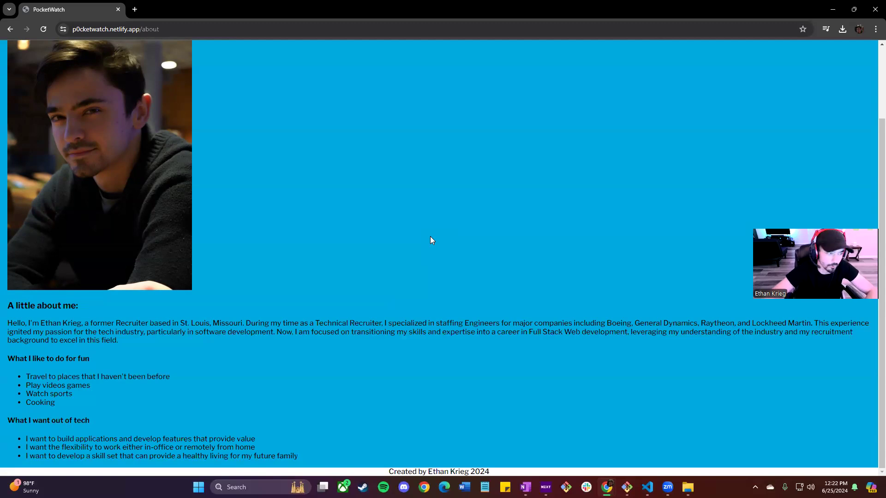
pyautogui.moveTo(455, 252)
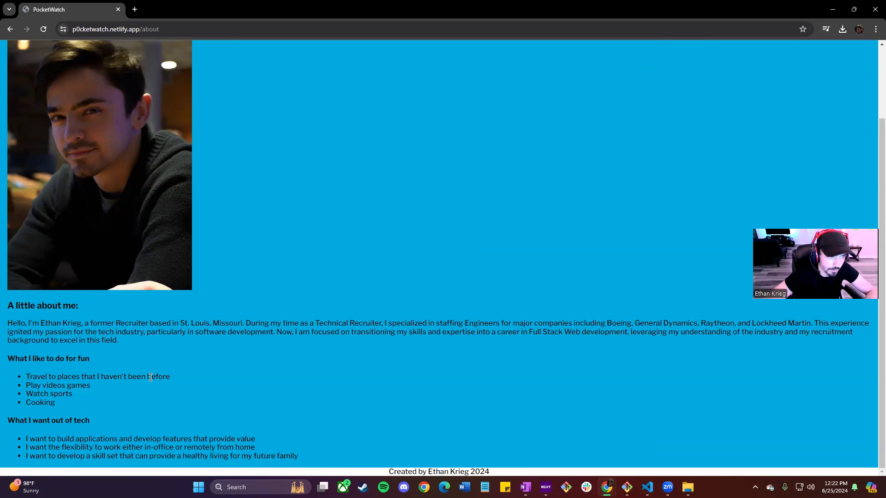
pyautogui.moveTo(143, 388)
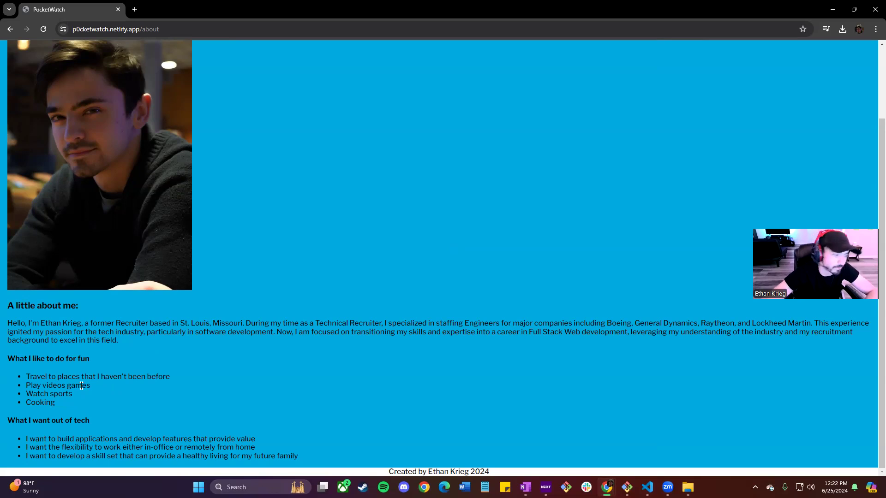
pyautogui.moveTo(85, 395)
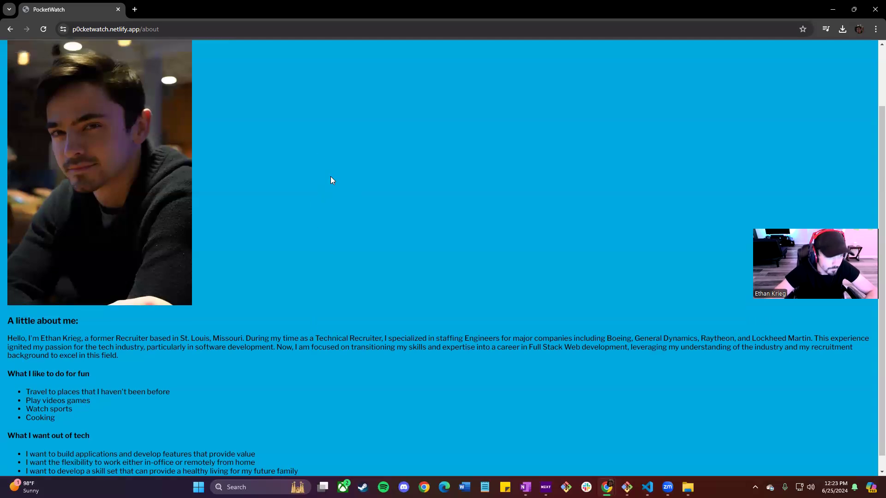
# Step: Go to the Contact Me page with its name, email and message form
pyautogui.click(749, 85)
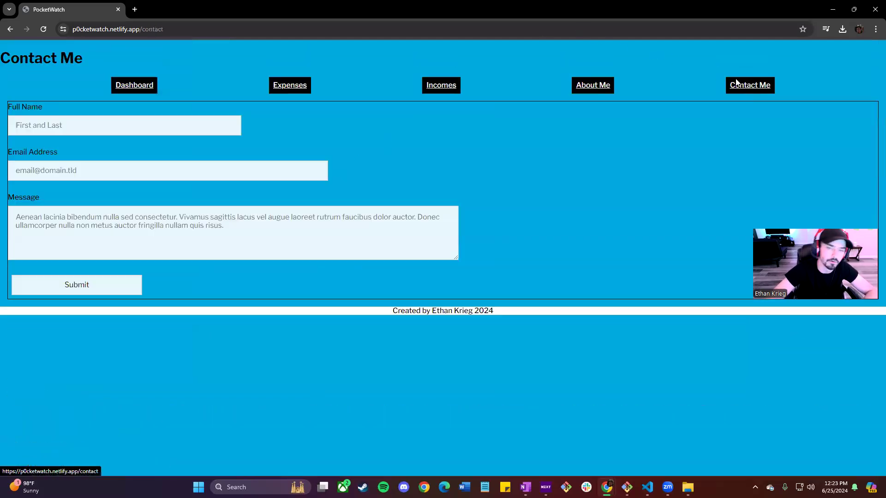
pyautogui.moveTo(488, 101)
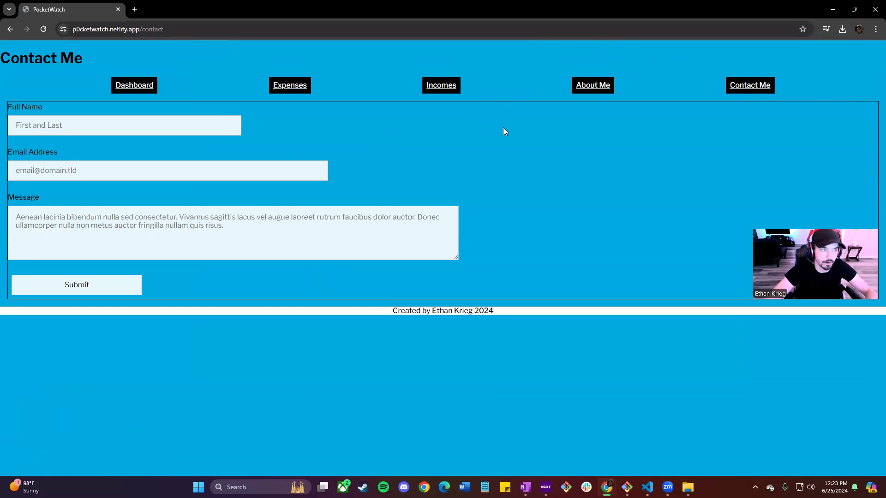
pyautogui.moveTo(555, 160)
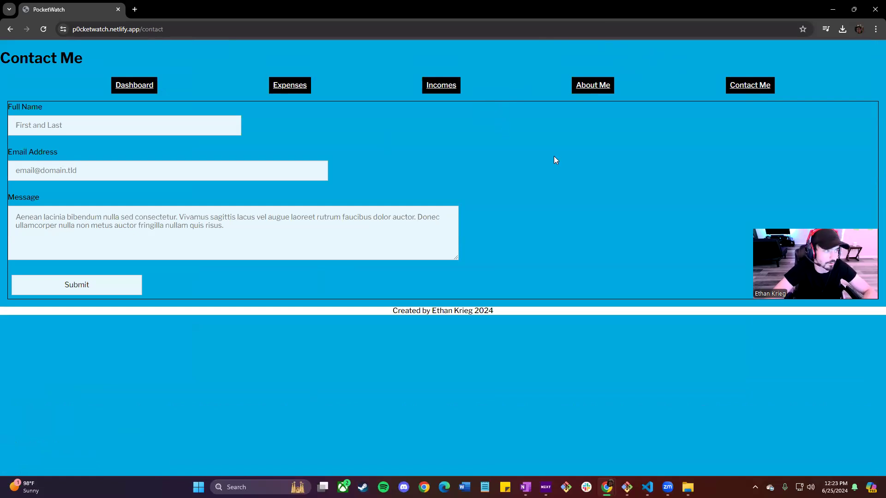
pyautogui.moveTo(348, 116)
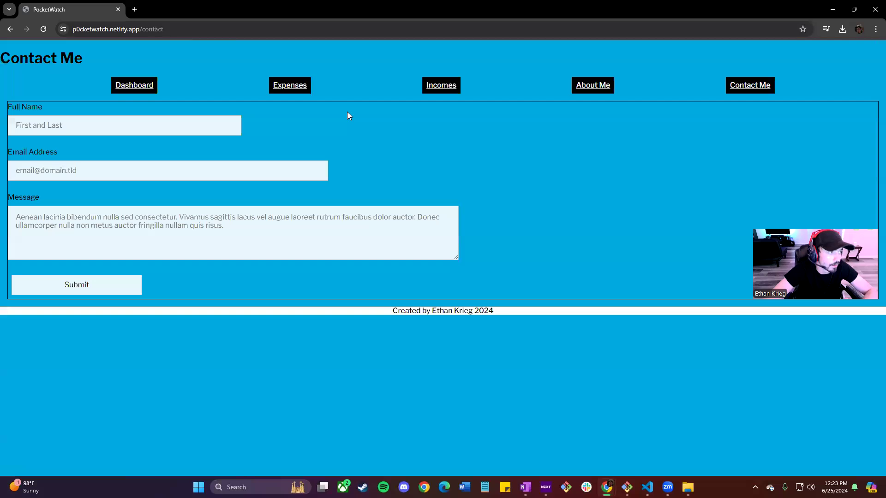
pyautogui.moveTo(300, 126)
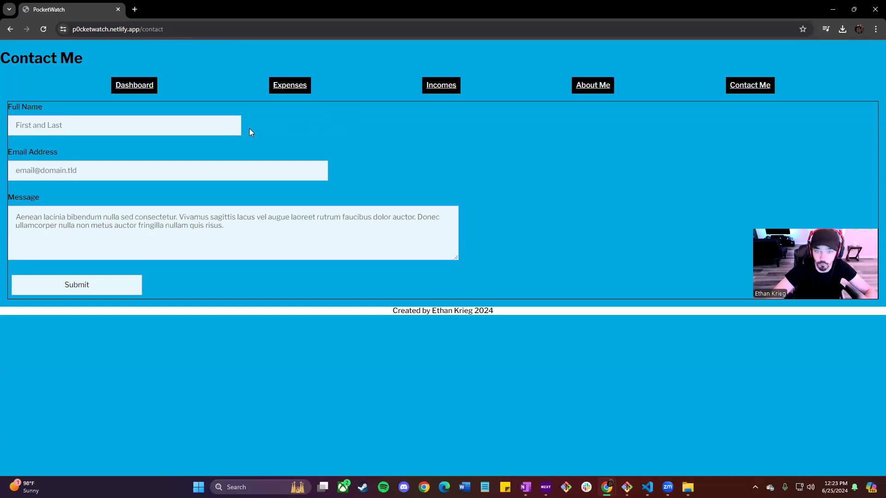
pyautogui.moveTo(350, 144)
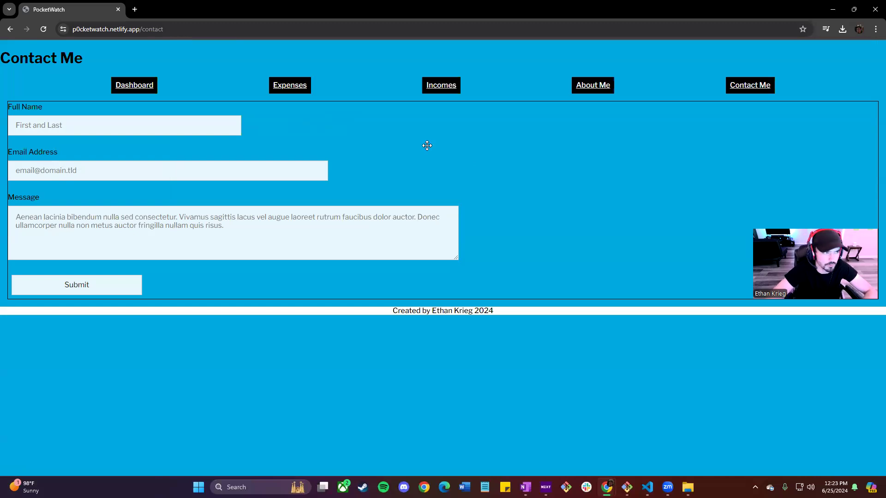
pyautogui.moveTo(157, 85)
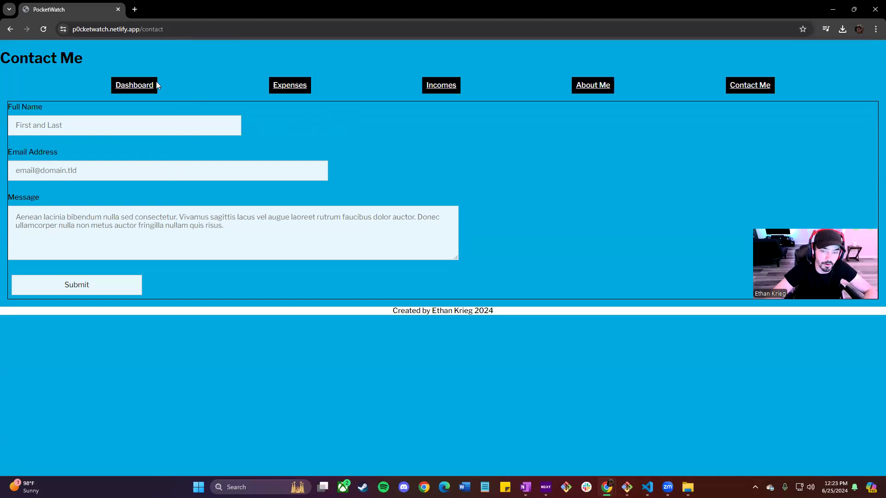
pyautogui.moveTo(134, 86)
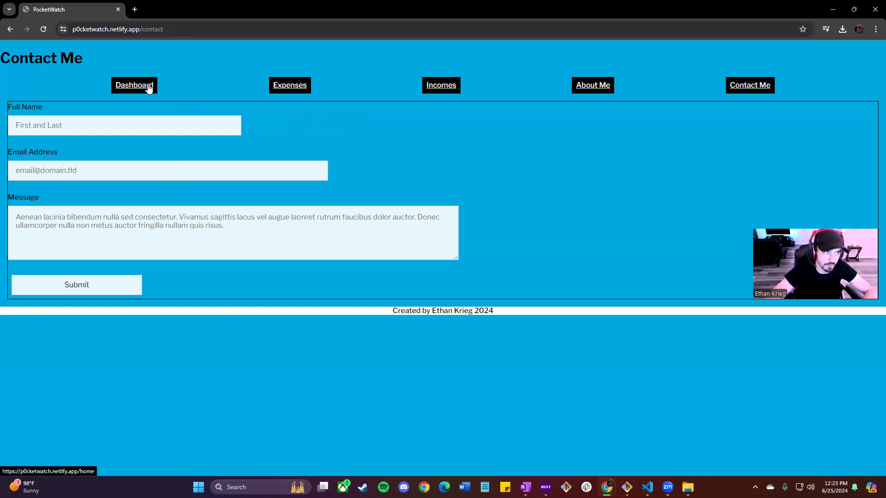
# Step: Return to the Dashboard with its transactions chart and top stock gainer
pyautogui.click(134, 85)
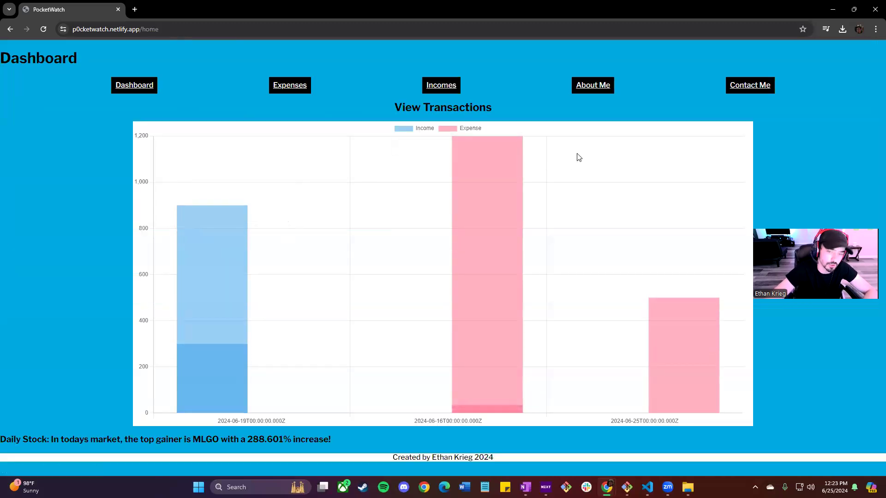
pyautogui.moveTo(823, 214)
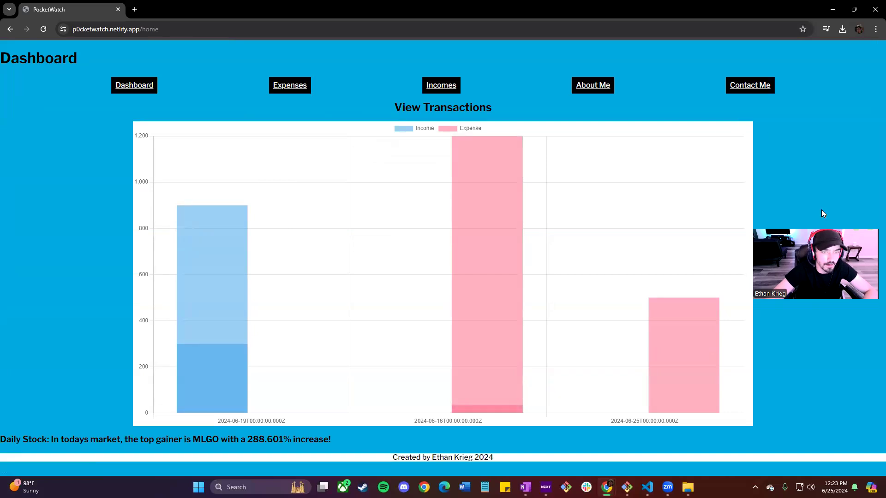
pyautogui.moveTo(818, 177)
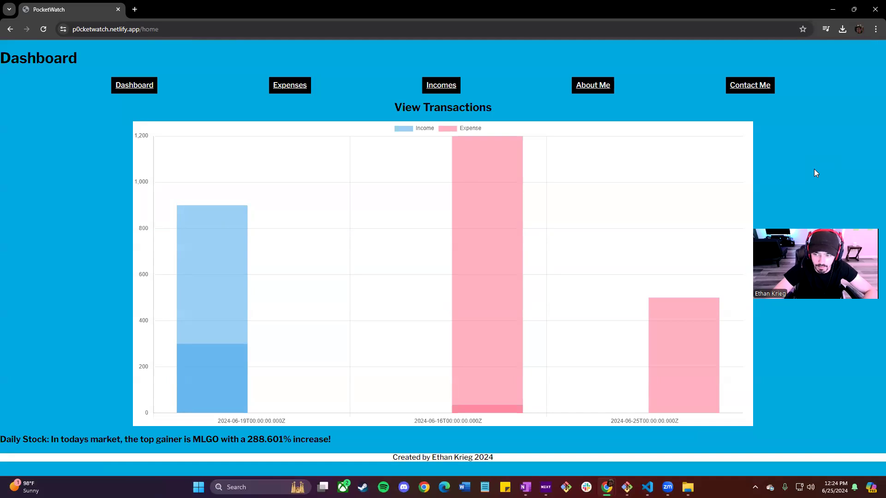
pyautogui.moveTo(794, 102)
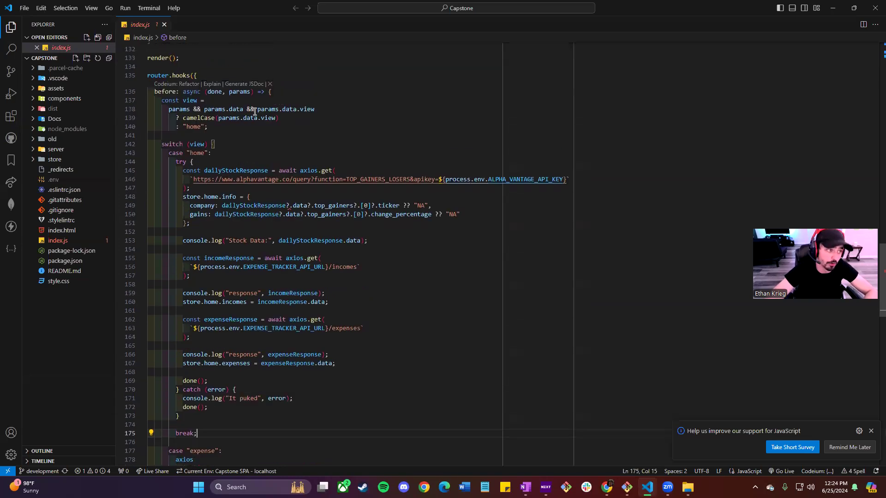
pyautogui.scroll(-3)
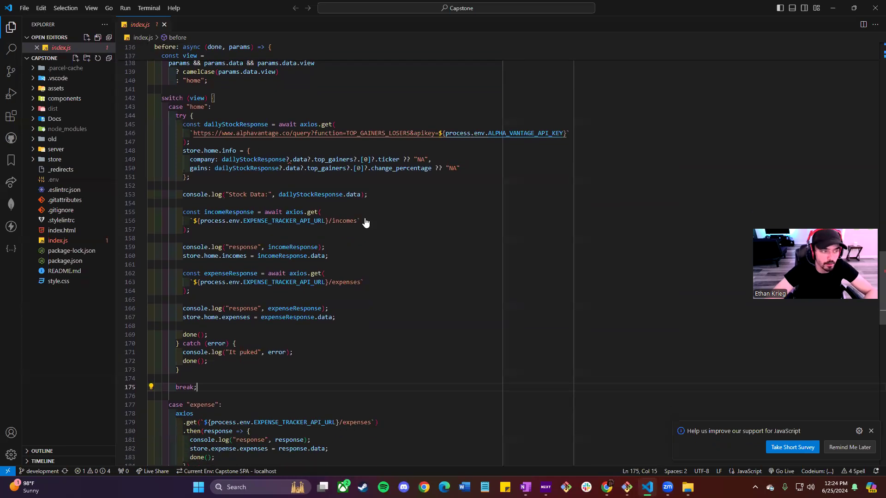
pyautogui.moveTo(369, 227)
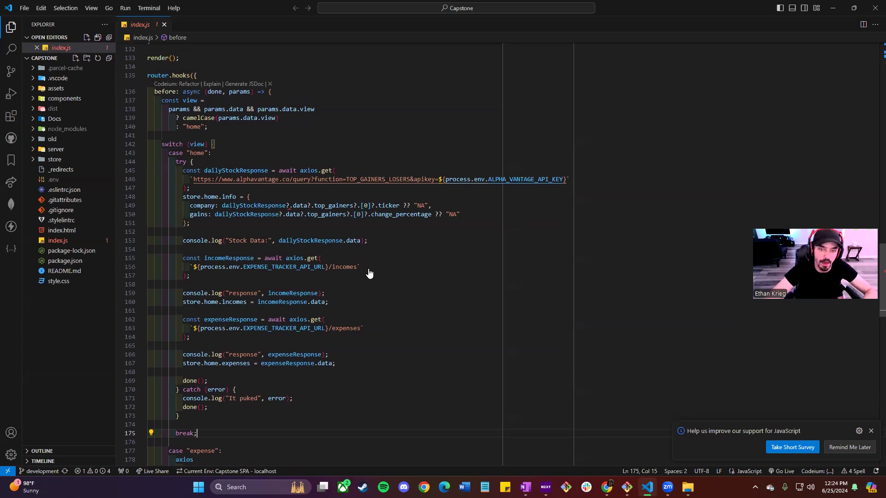
pyautogui.moveTo(384, 261)
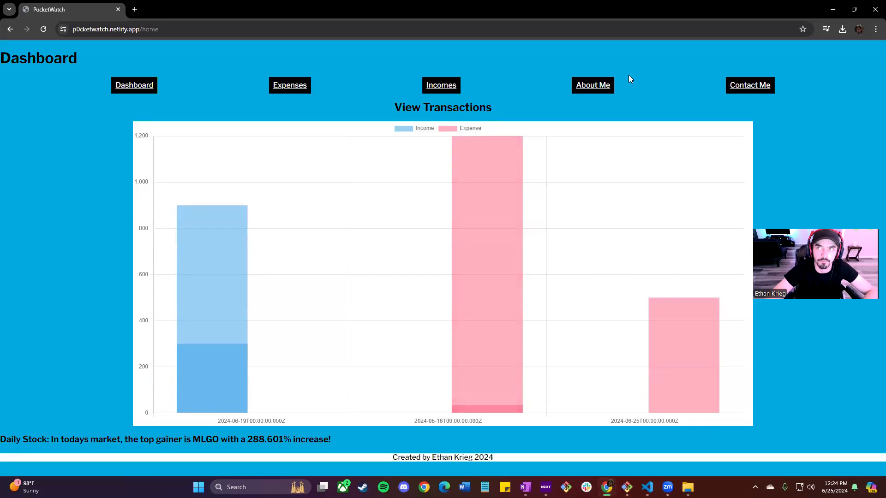
pyautogui.moveTo(804, 192)
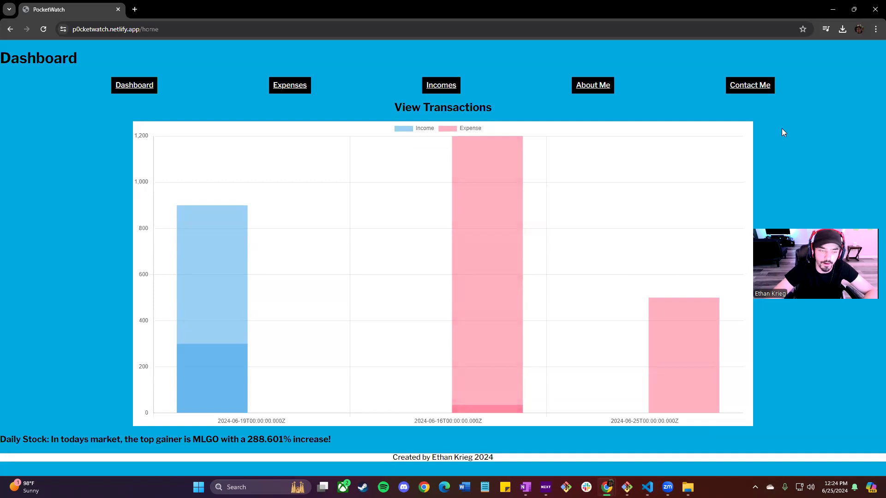
pyautogui.moveTo(373, 444)
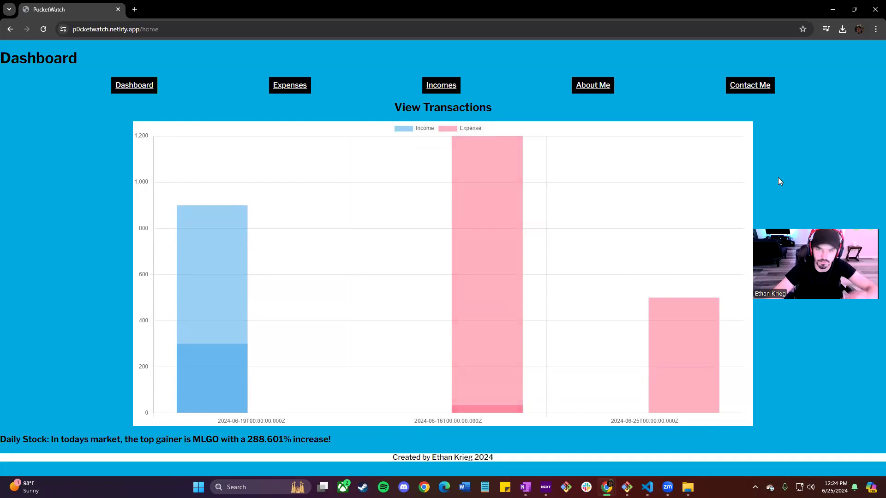
pyautogui.moveTo(795, 177)
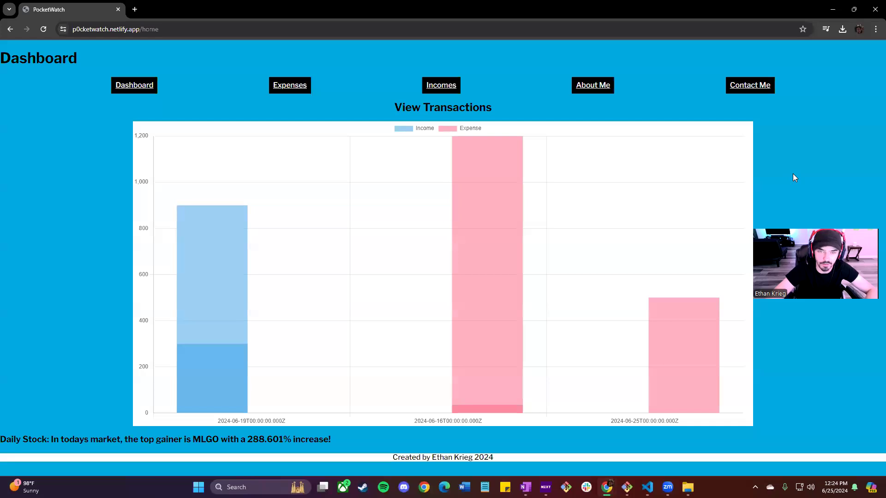
pyautogui.moveTo(796, 342)
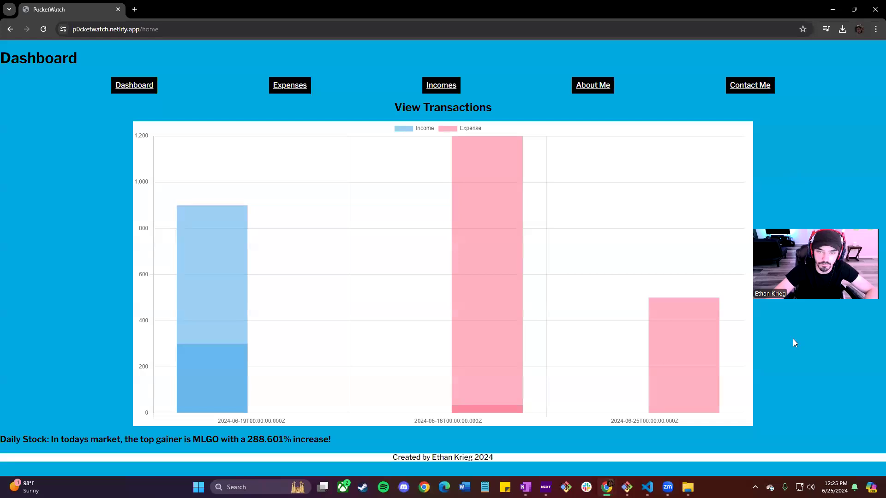